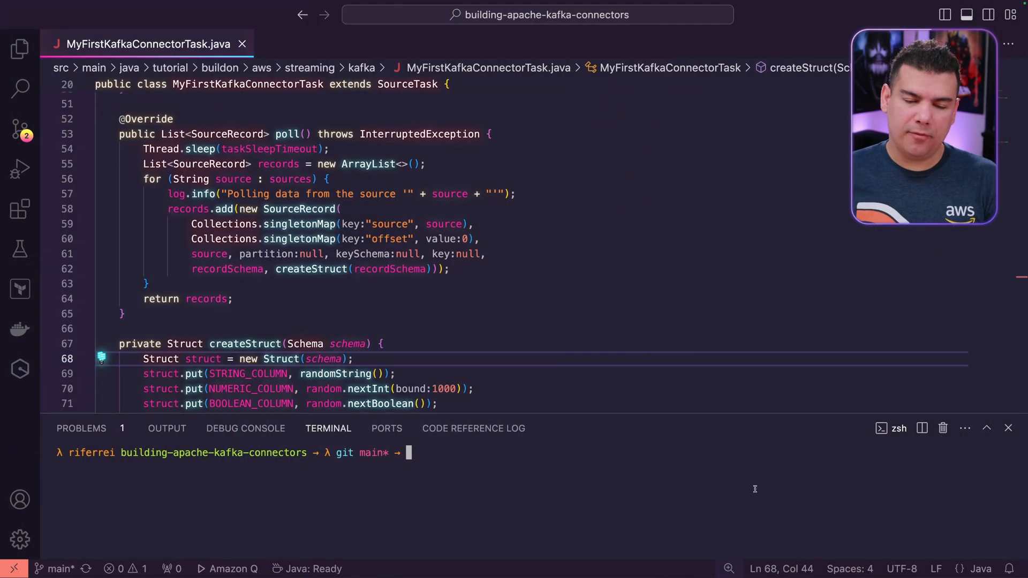
- Maximize the terminal panel and abandon the partially typed mvn package command
{"action": "left_click", "coordinate": [986, 428]}
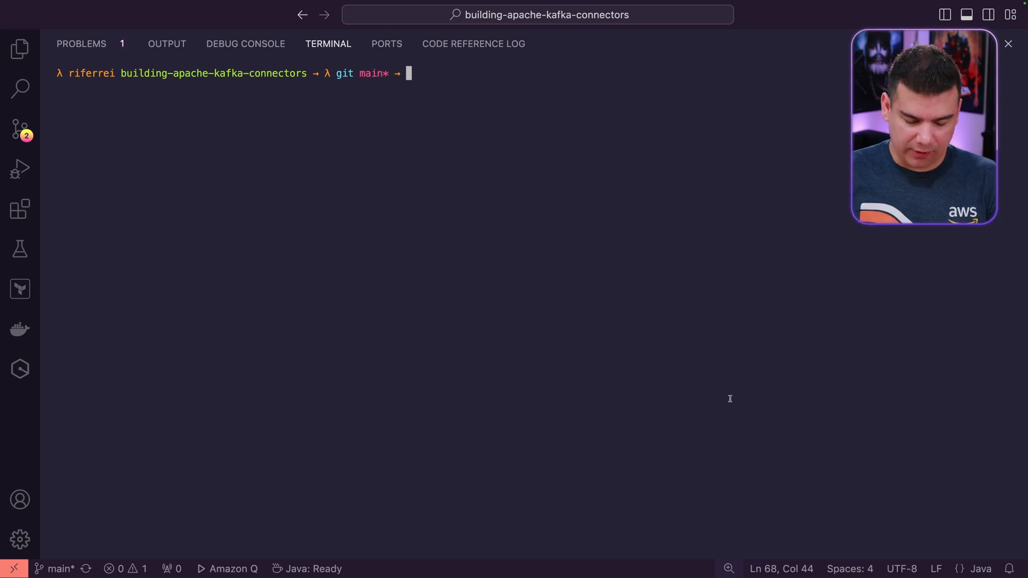
{"action": "type", "text": "mvn package"}
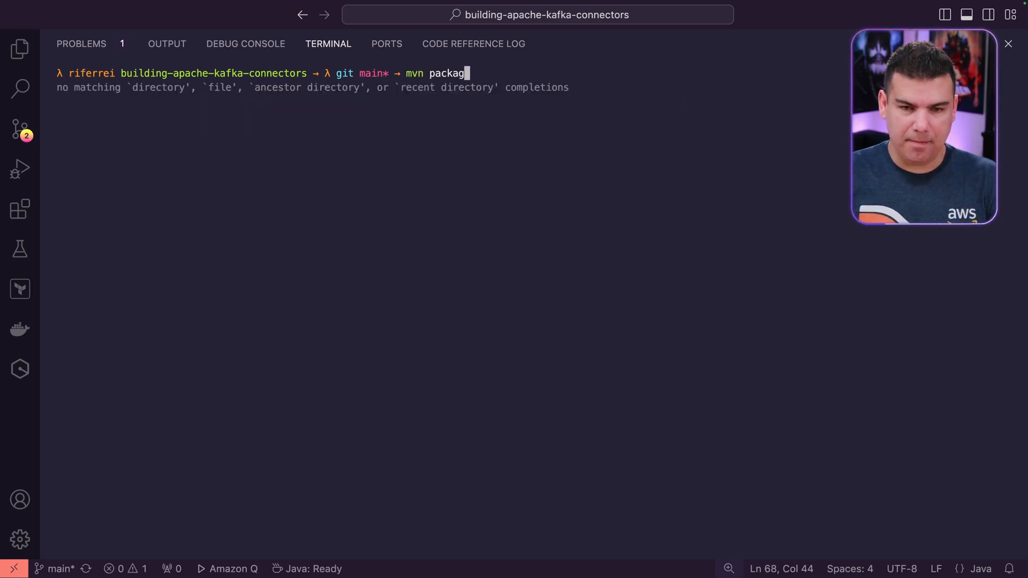
{"action": "key", "text": "Return"}
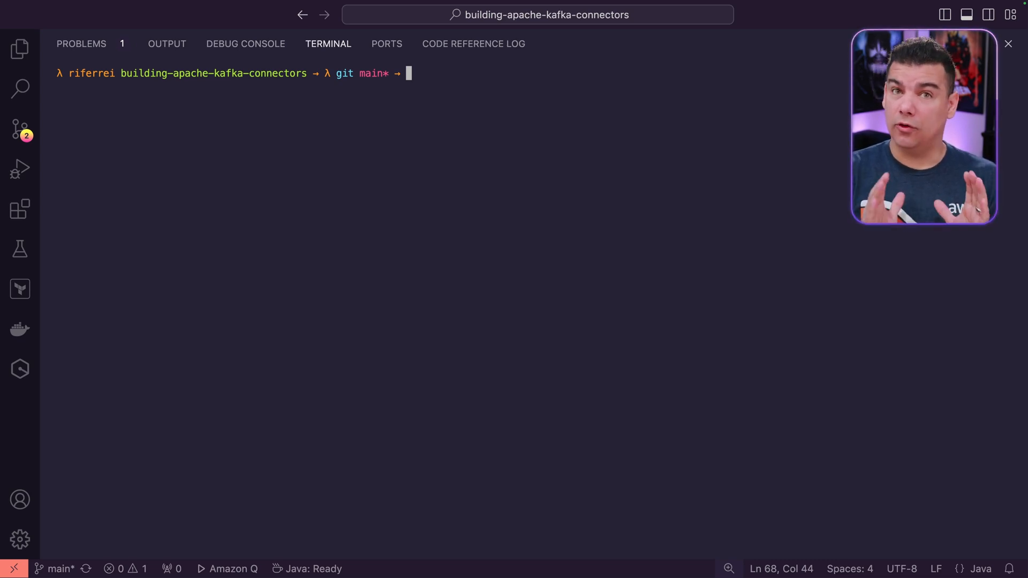
- Ask q ai how to run the Maven build skipping tests, then run mvn clean install -DskipTests
{"action": "type", "text": "q ai"}
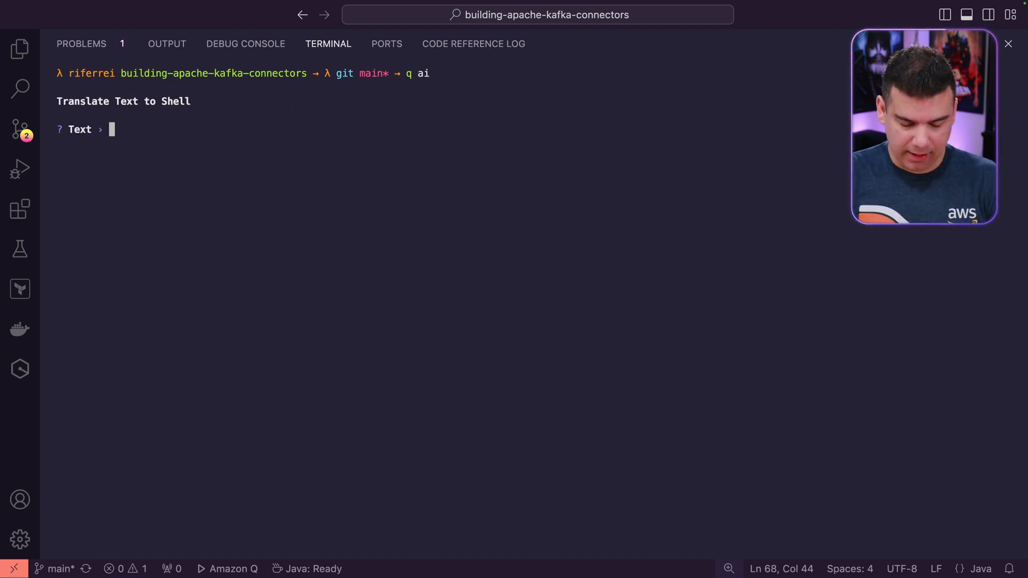
{"action": "type", "text": "How to execut"}
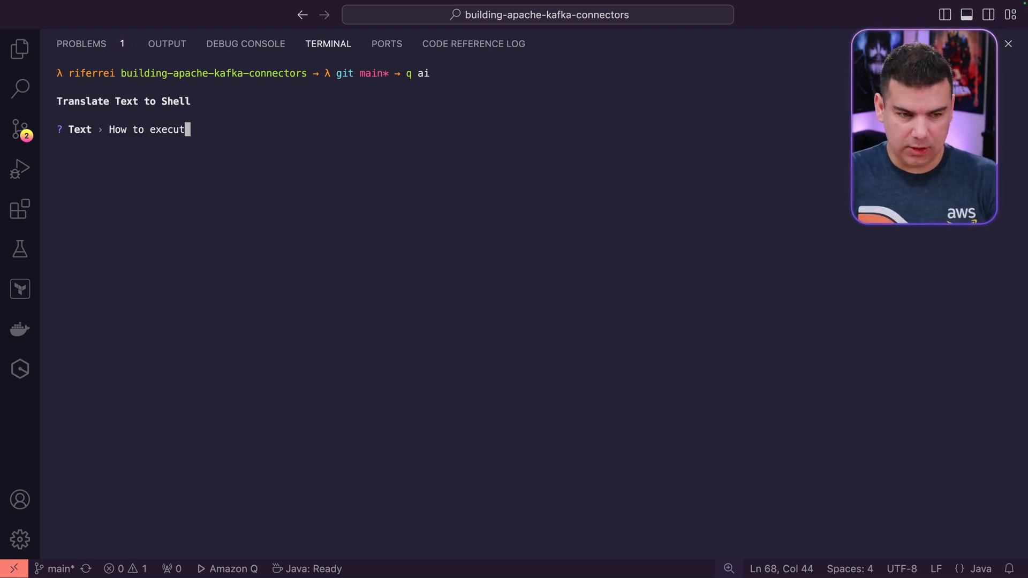
{"action": "type", "text": "e the Maven"}
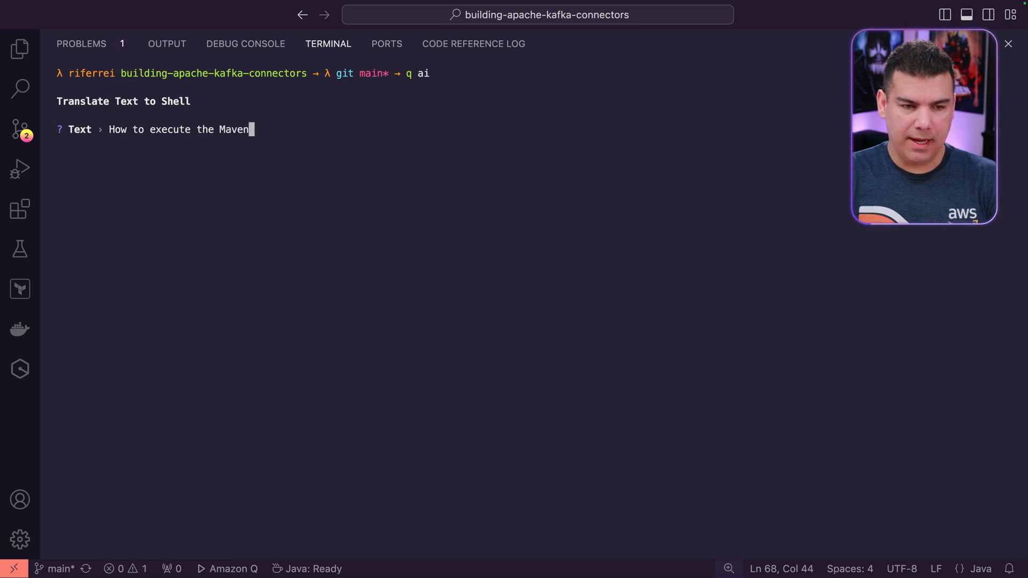
{"action": "type", "text": "build sl"}
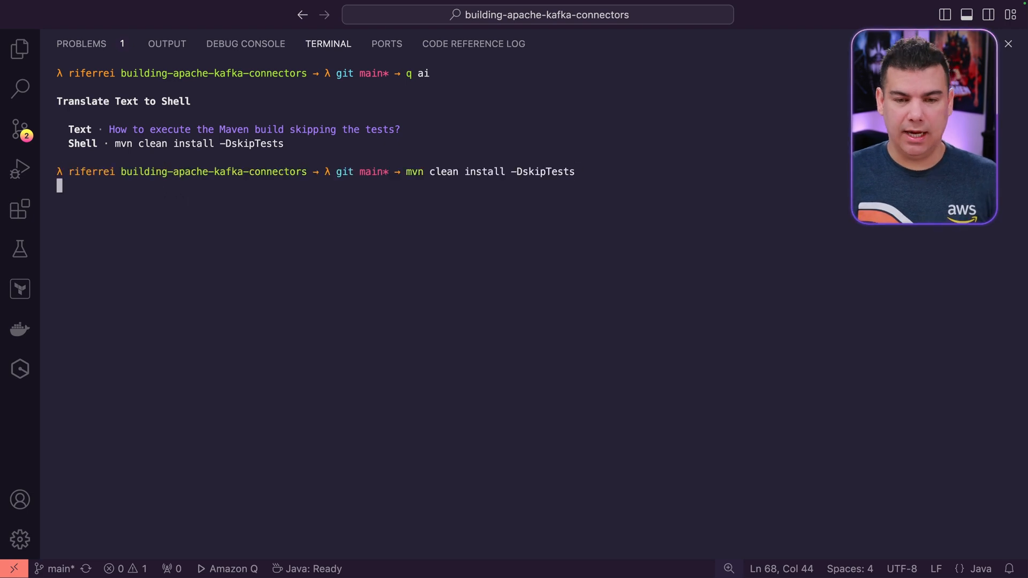
{"action": "key", "text": "Return"}
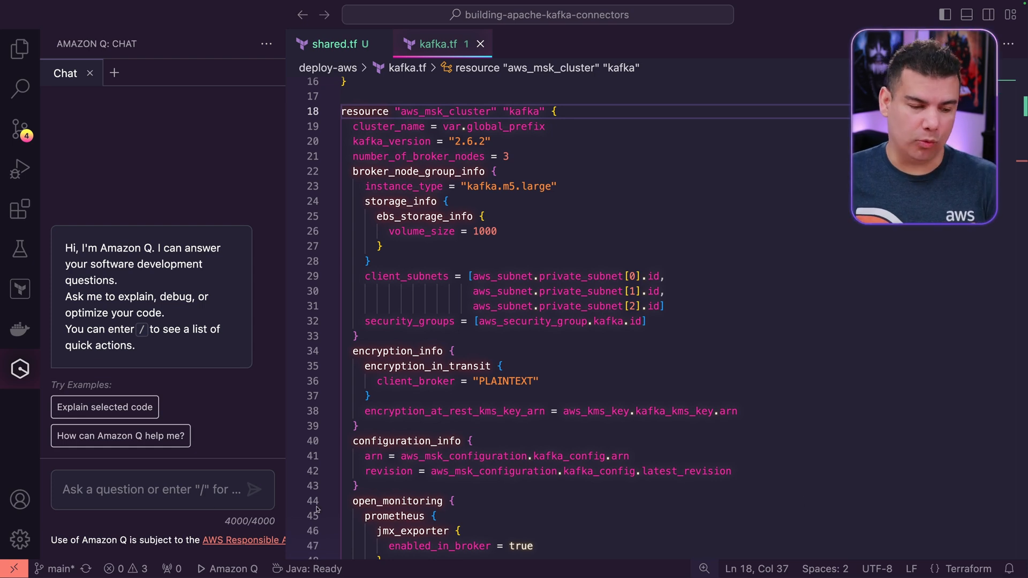
- Send /dev 'Create a Terraform code that defines the Amazon MSK Connect for the connector locally in this project'
{"action": "type", "text": "/dev"}
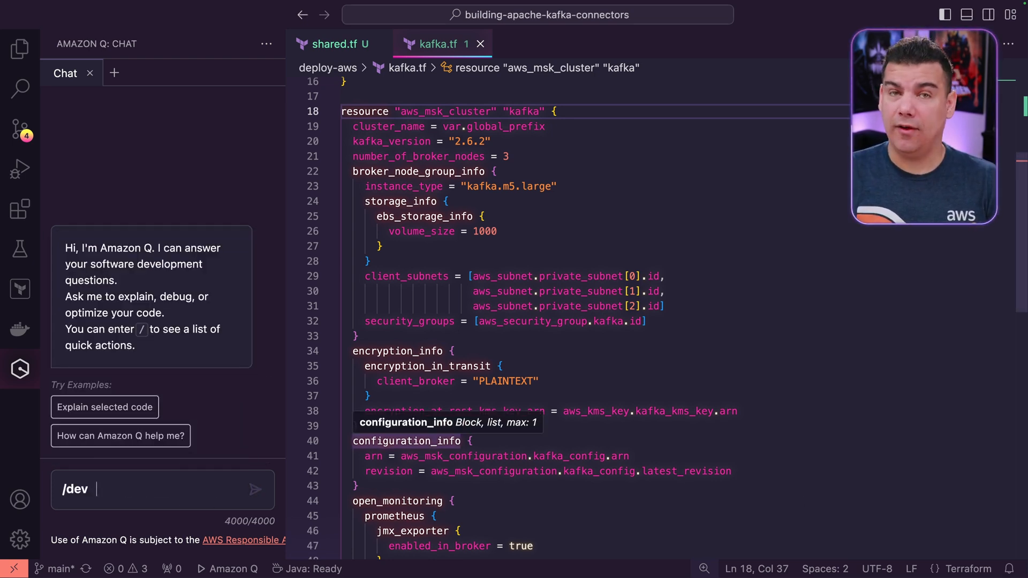
{"action": "type", "text": "Create a"}
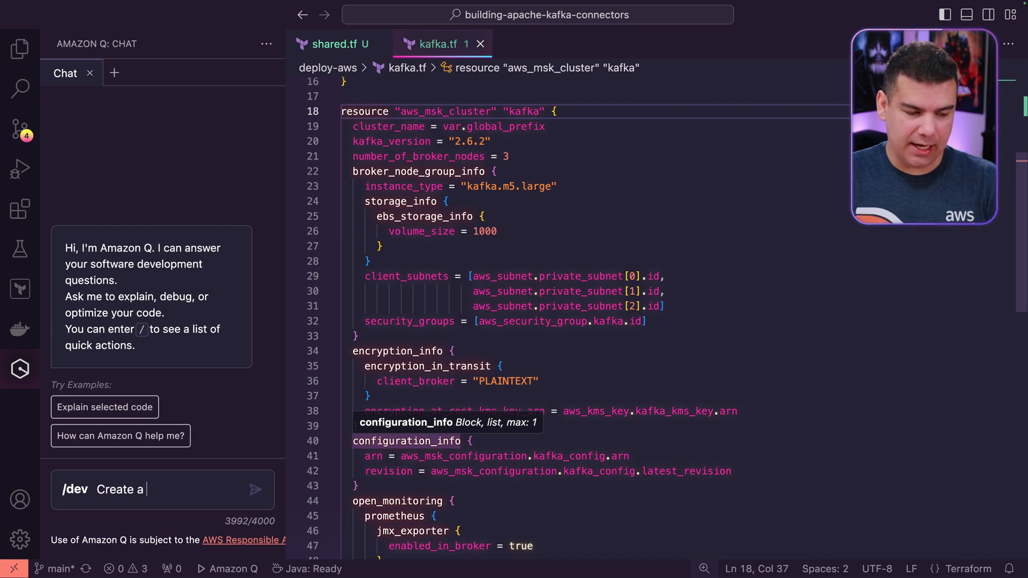
{"action": "type", "text": "Terraform code"}
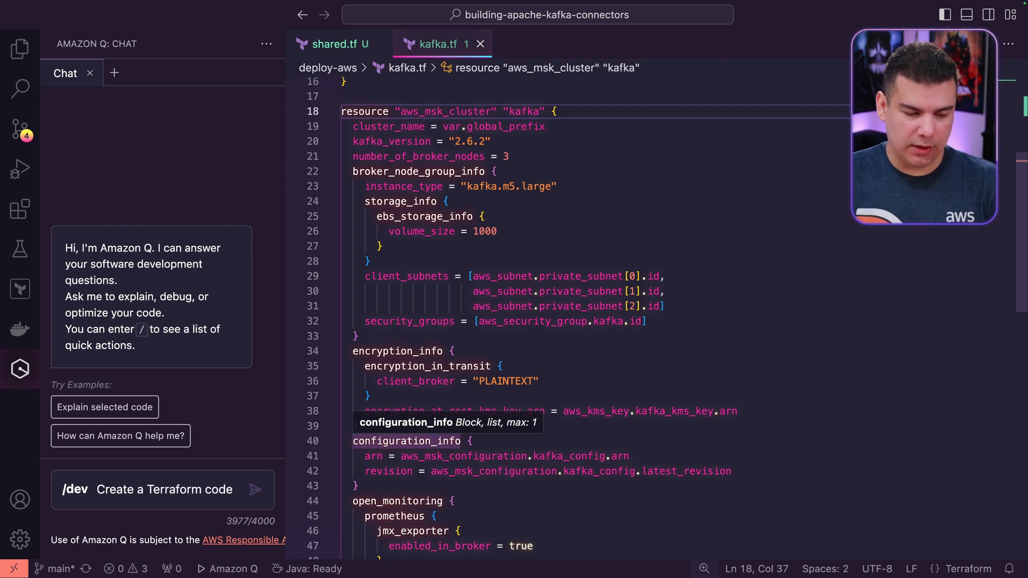
{"action": "type", "text": "that defines the"}
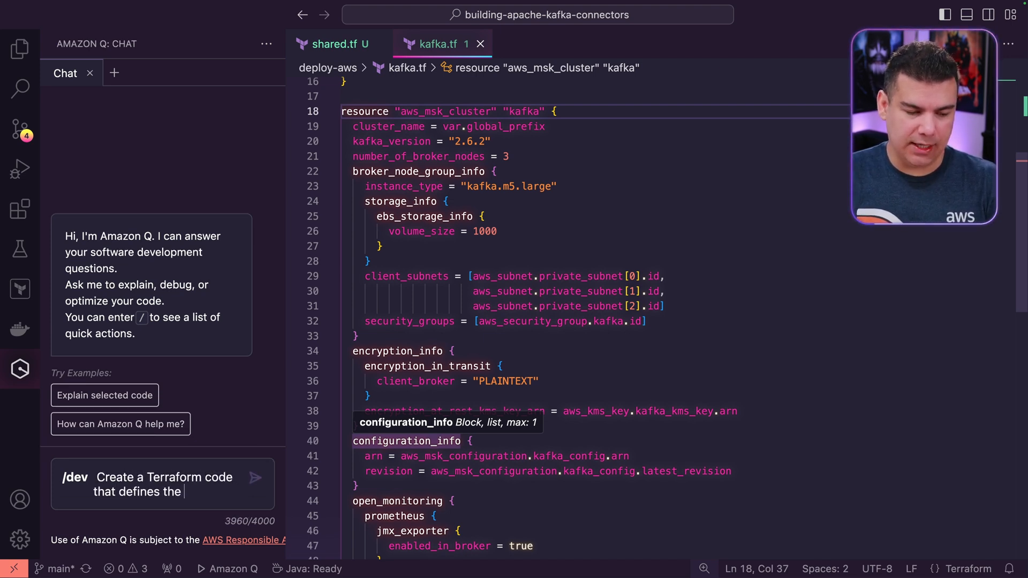
{"action": "type", "text": "Amazon M"}
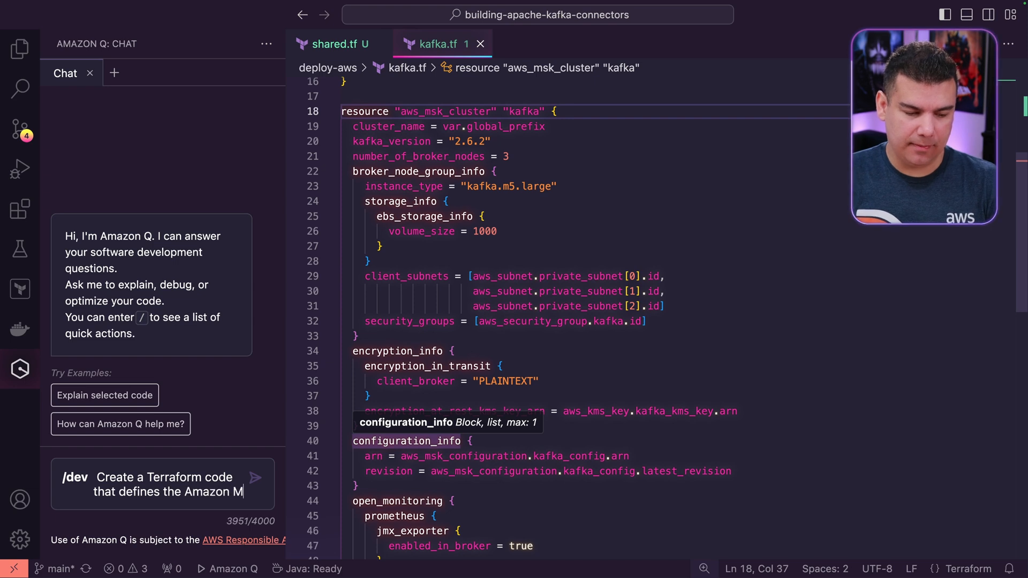
{"action": "type", "text": "SK C"}
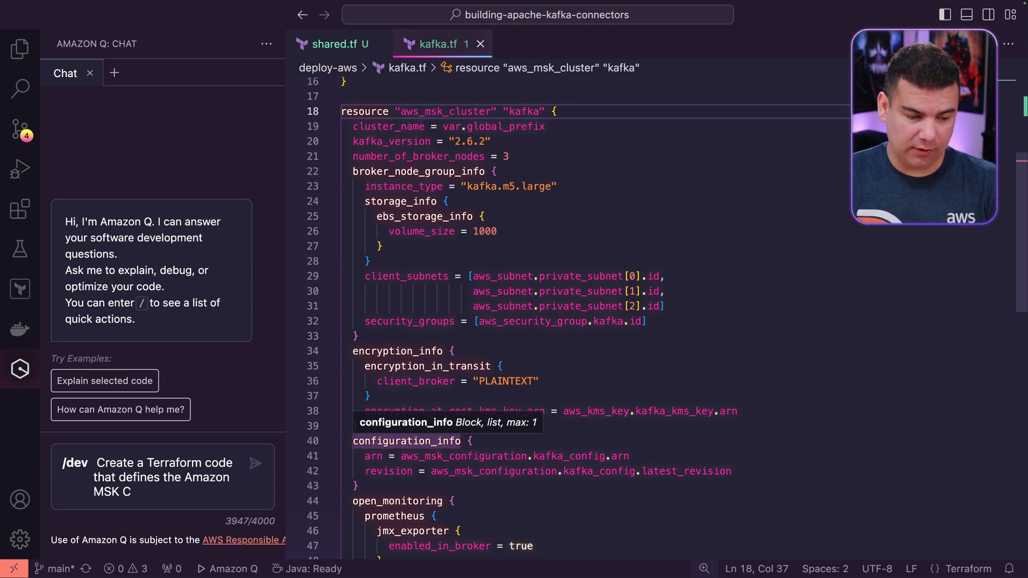
{"action": "type", "text": "onnect for the connector deployed I"}
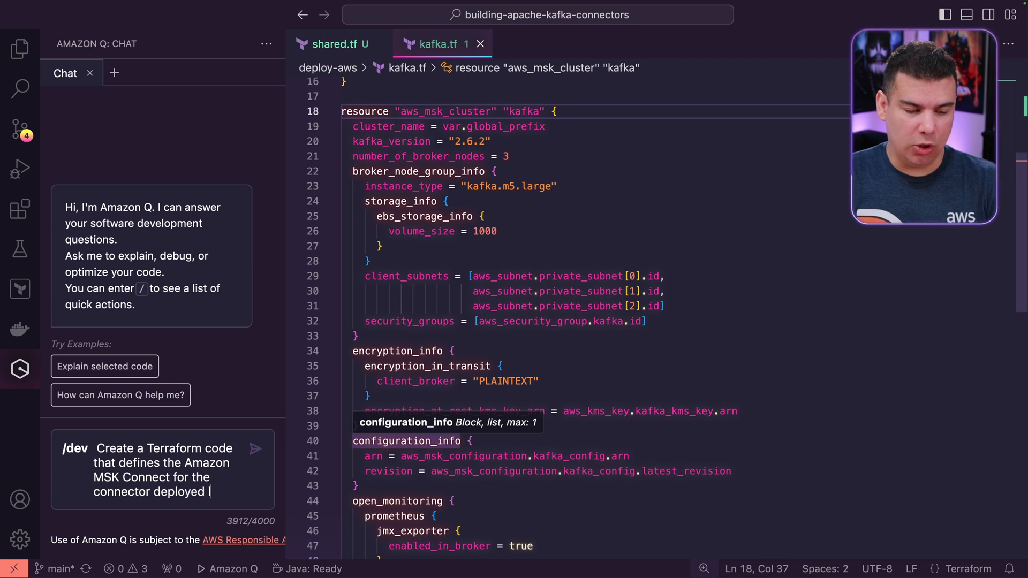
{"action": "type", "text": "locally in"}
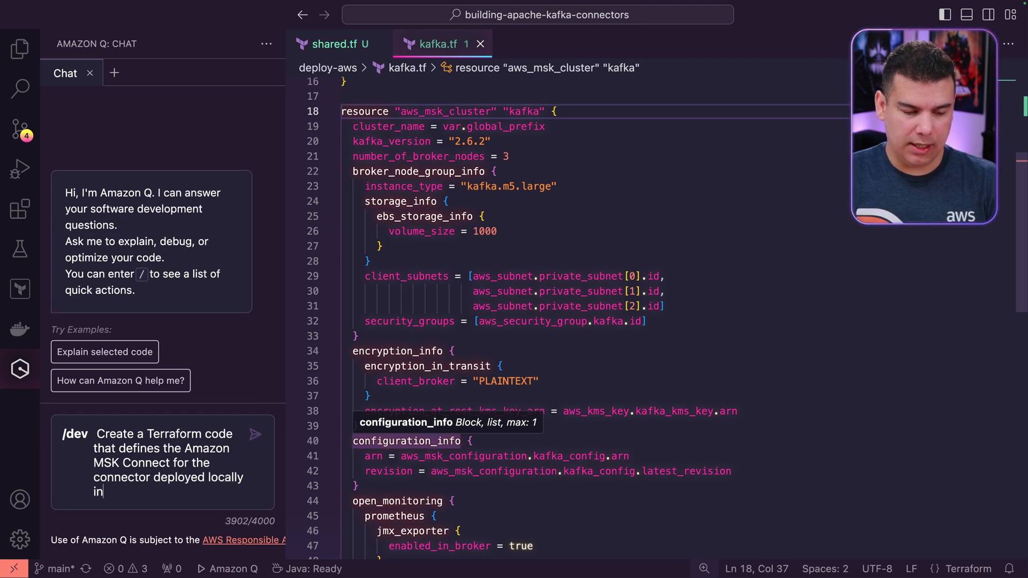
{"action": "type", "text": "this project"}
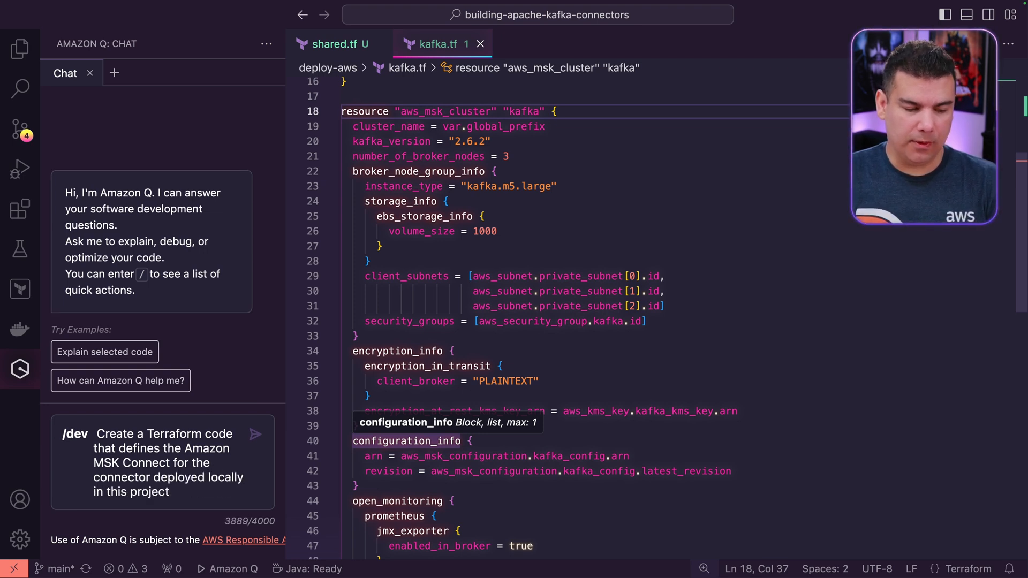
{"action": "left_click", "coordinate": [255, 434]}
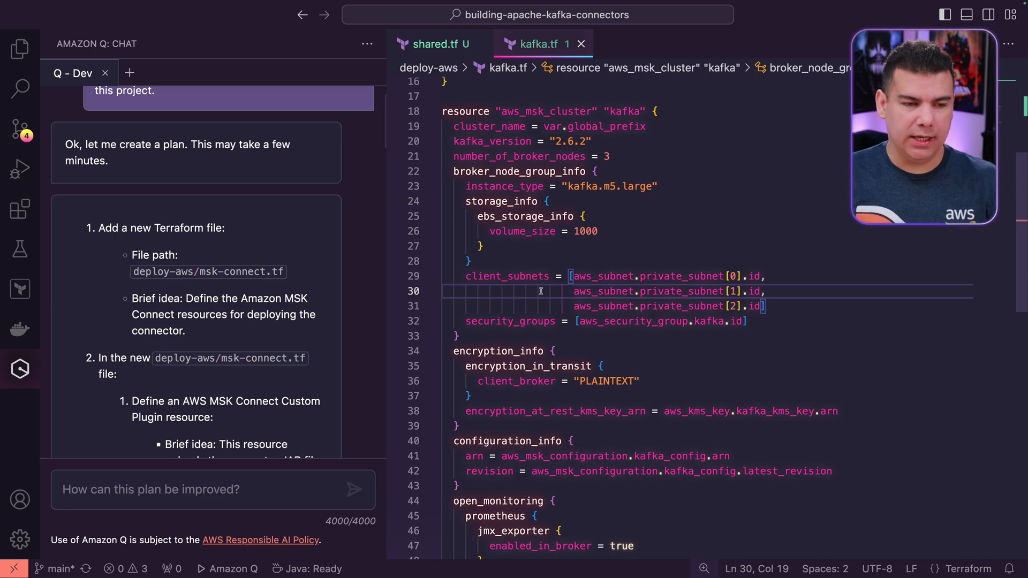
- Scroll through the Q - Dev plan covering custom plugin, IAM role, policy, log group and connector
{"action": "scroll", "scroll_direction": "down", "scroll_amount": 3}
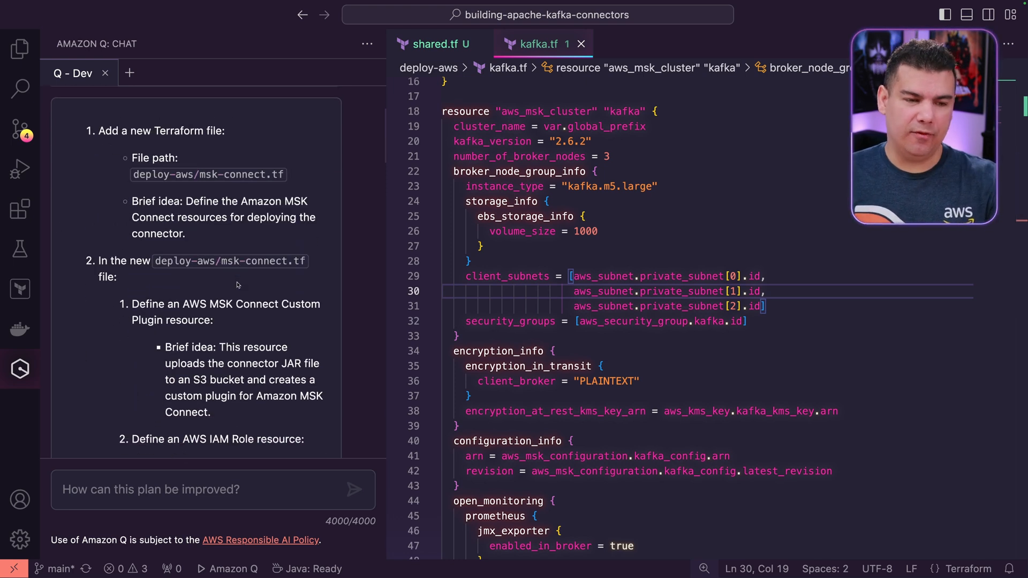
{"action": "scroll", "scroll_direction": "down", "scroll_amount": 3}
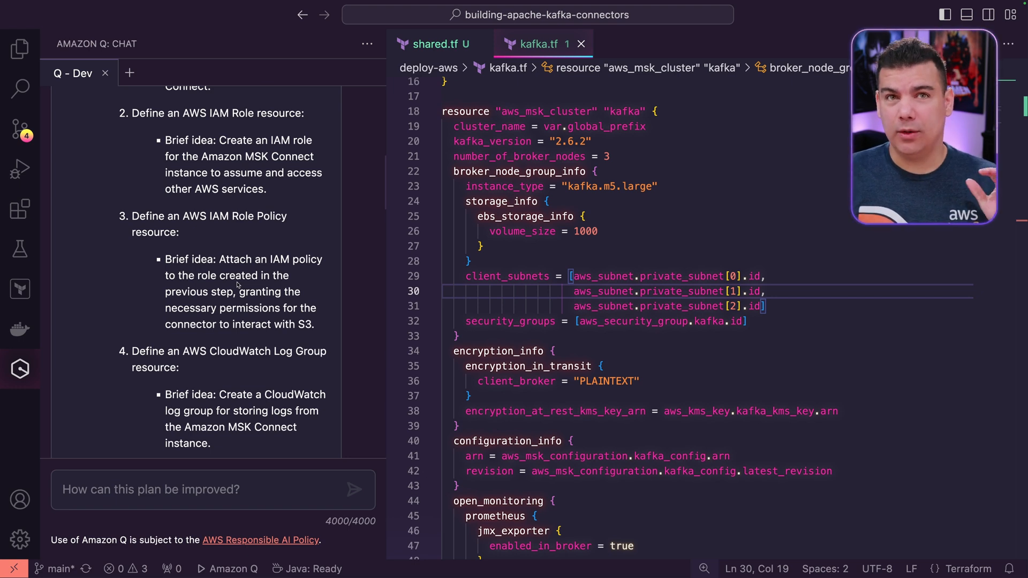
{"action": "scroll", "scroll_direction": "down", "scroll_amount": 3}
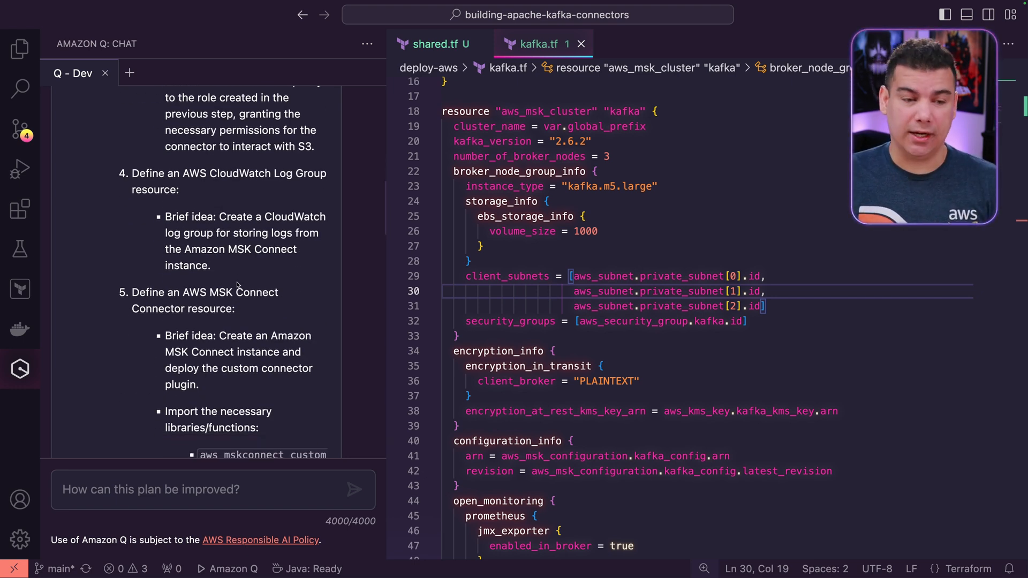
{"action": "scroll", "scroll_direction": "up", "scroll_amount": 3}
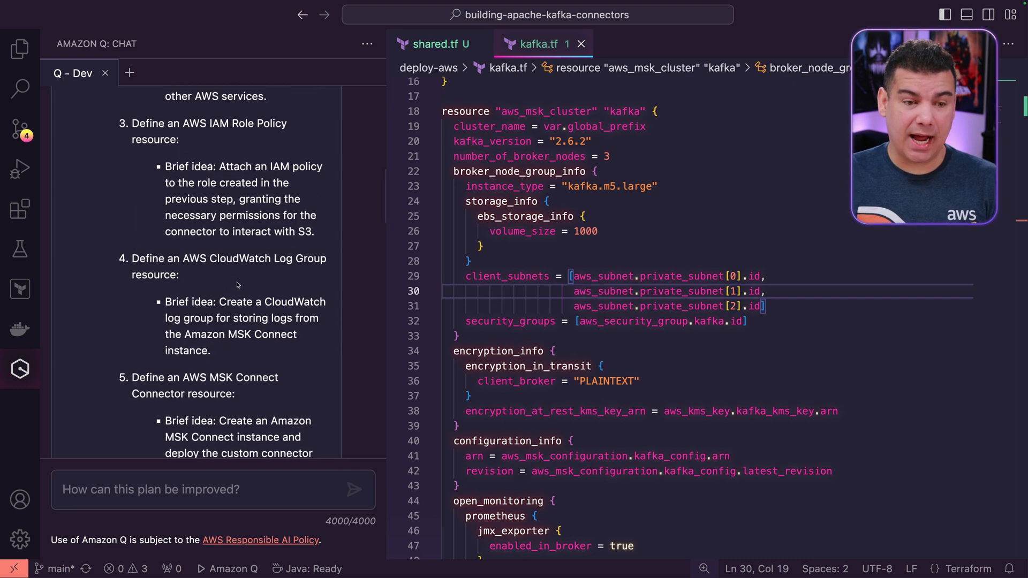
{"action": "scroll", "scroll_direction": "up", "scroll_amount": 3}
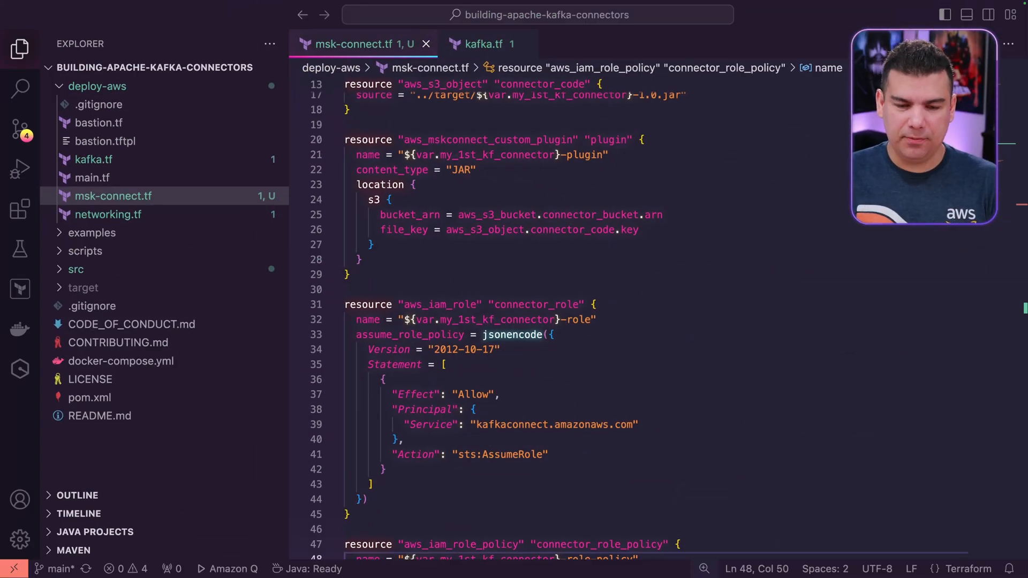
{"action": "mouse_move", "coordinate": [566, 336]}
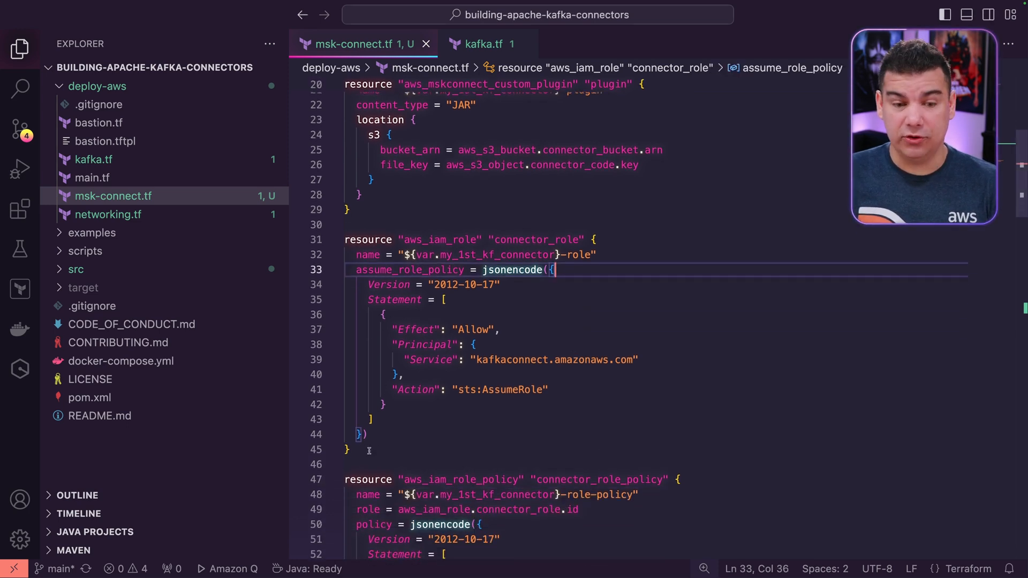
- Select the aws_iam_role connector_role block in deploy-aws/msk-connect.tf
{"action": "left_click", "coordinate": [349, 450]}
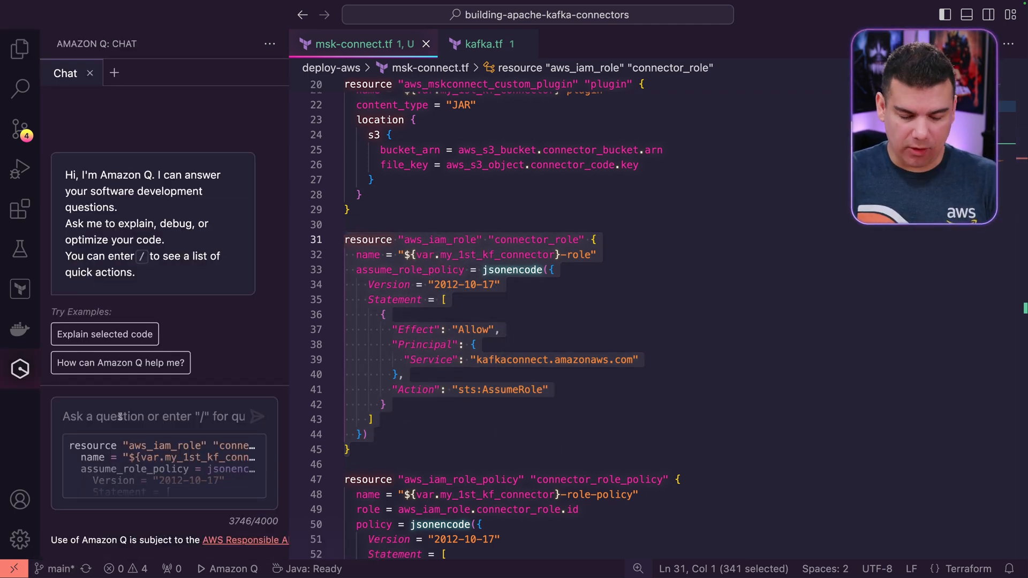
- Send Amazon Q the question 'Explain this code and why this IAM role is required.'
{"action": "type", "text": "Explain this"}
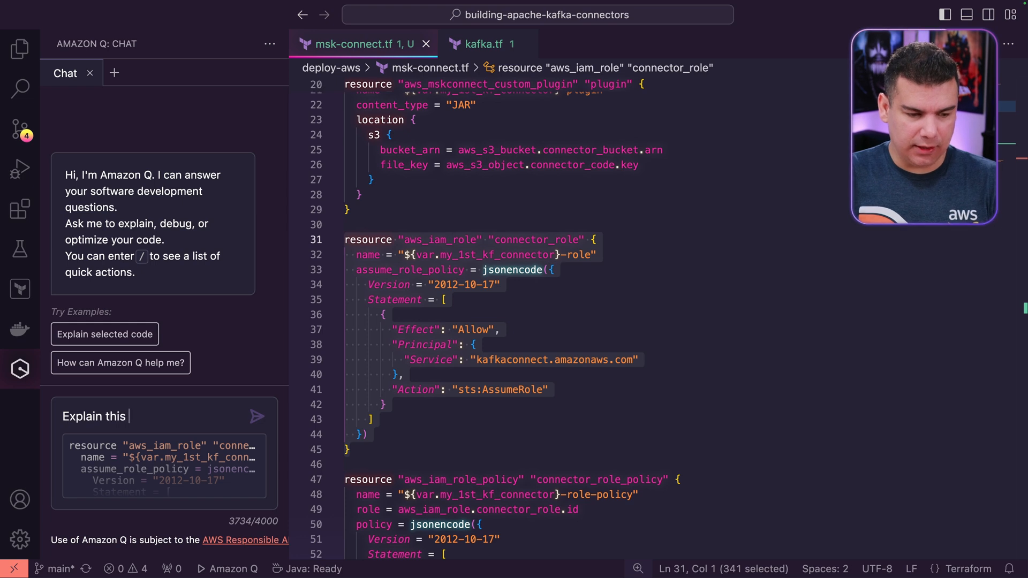
{"action": "type", "text": "code and w"}
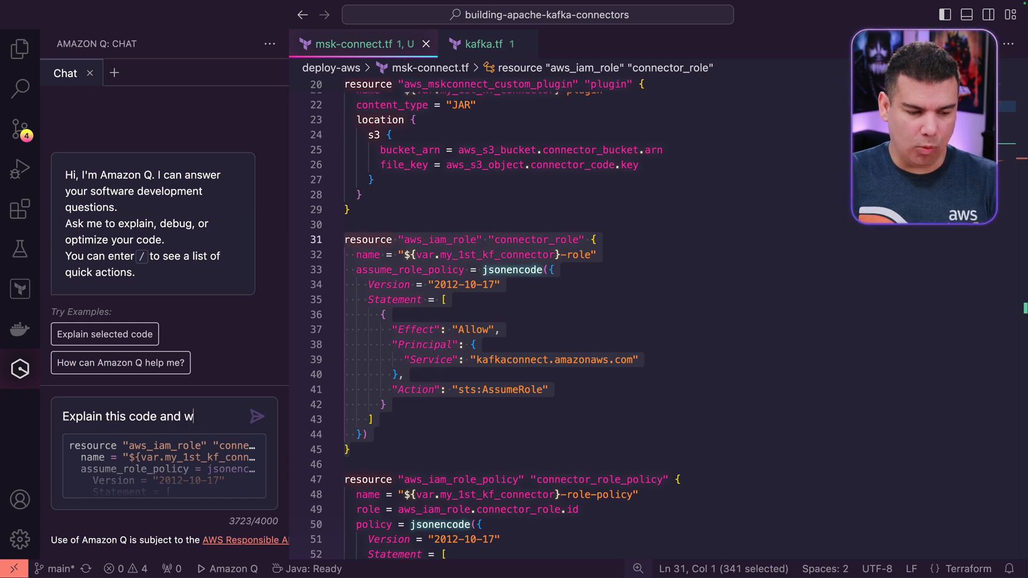
{"action": "type", "text": "hy this r"}
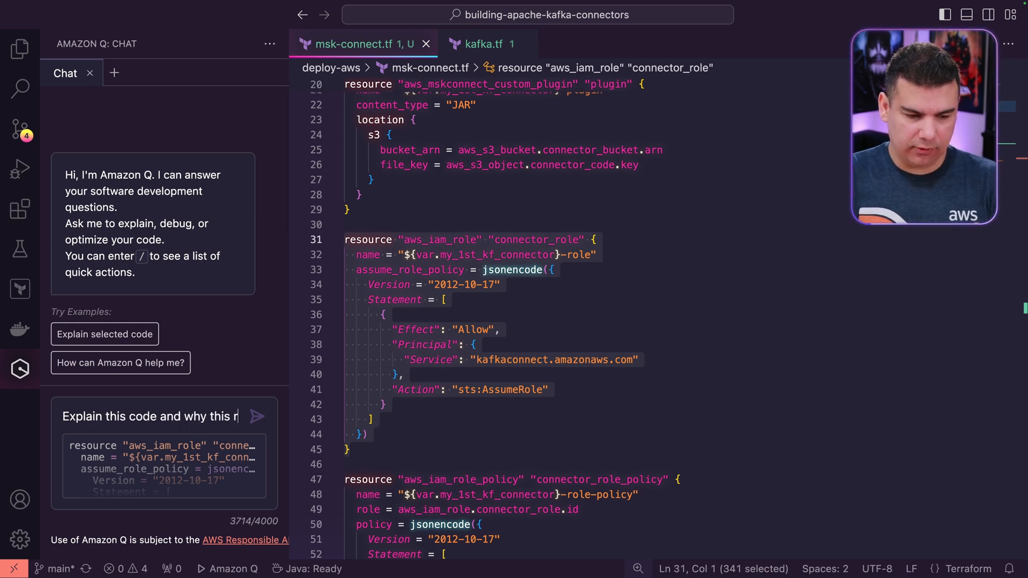
{"action": "type", "text": "IAM role"}
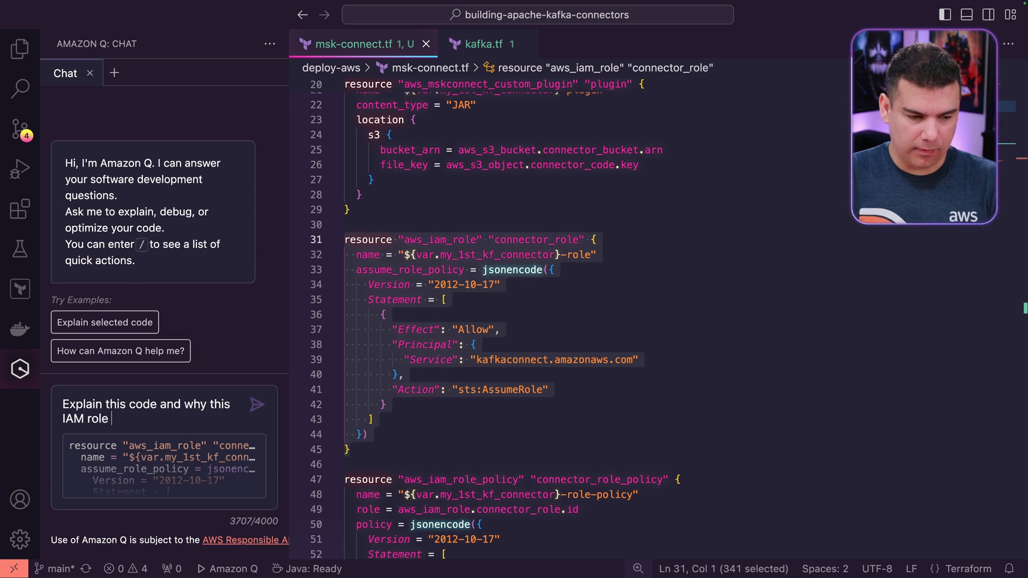
{"action": "left_click", "coordinate": [257, 405]}
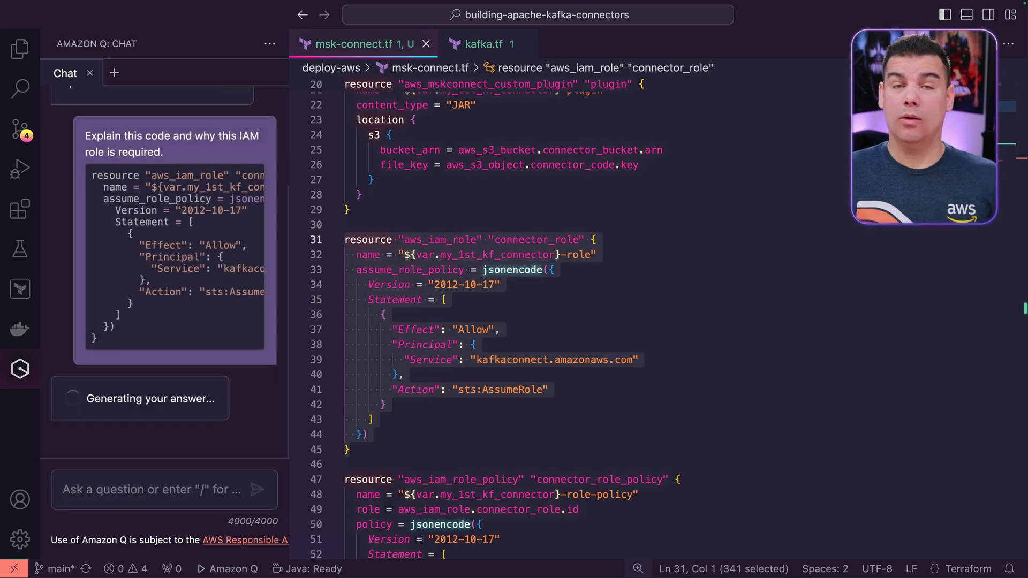